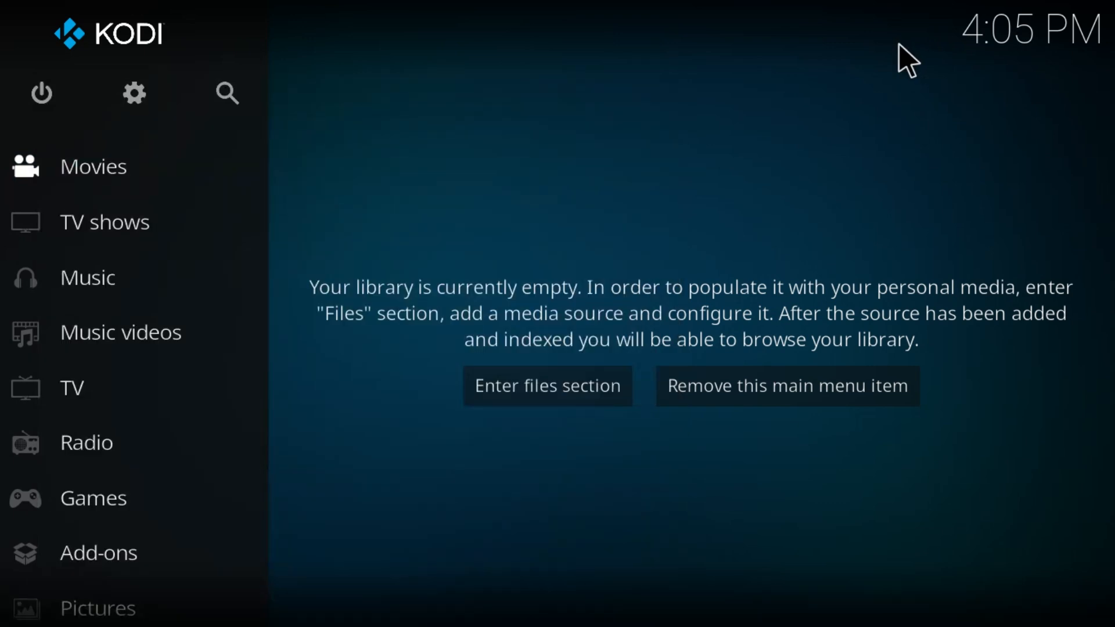
{"action": "mouse_move", "coordinate": [210, 18]}
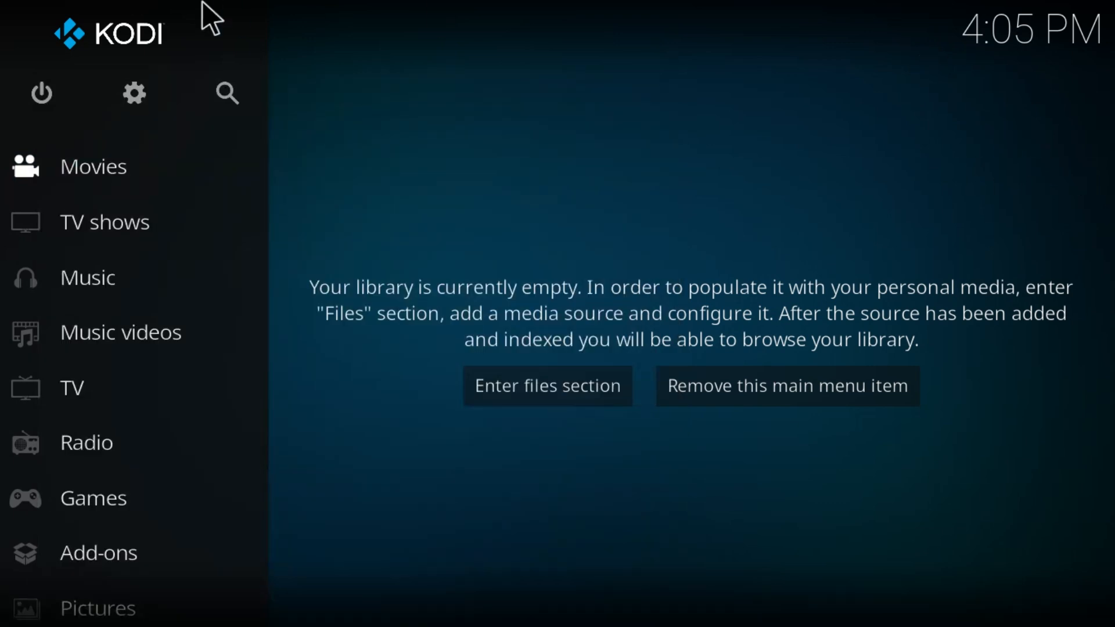
{"action": "mouse_move", "coordinate": [631, 251]}
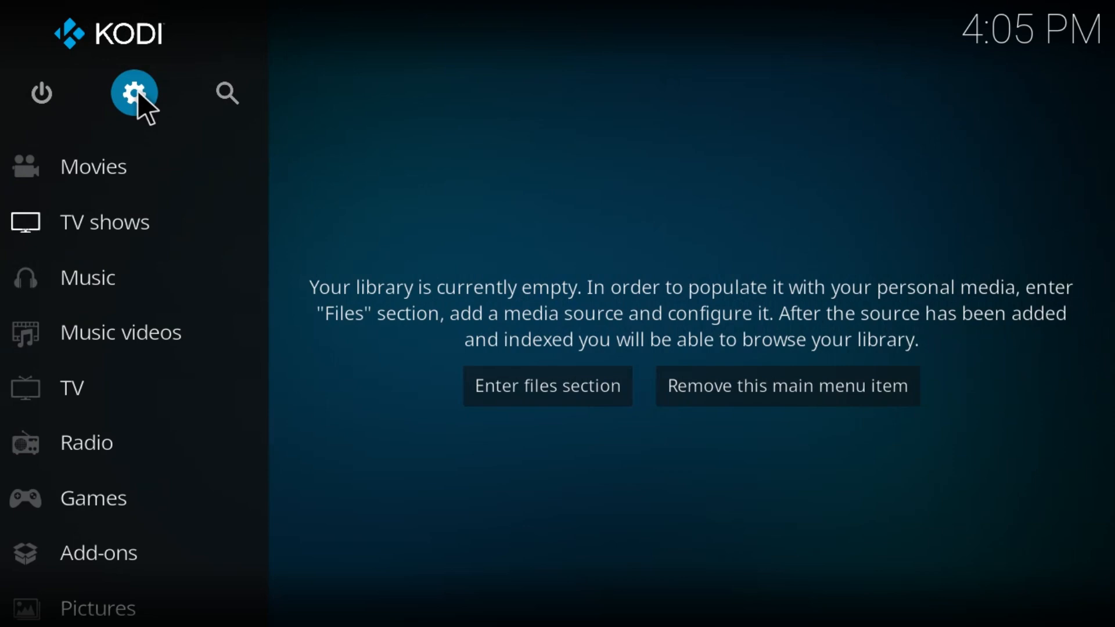
Go through the System hub's Add-ons tile to reach the add-on browser
{"action": "left_click", "coordinate": [133, 93]}
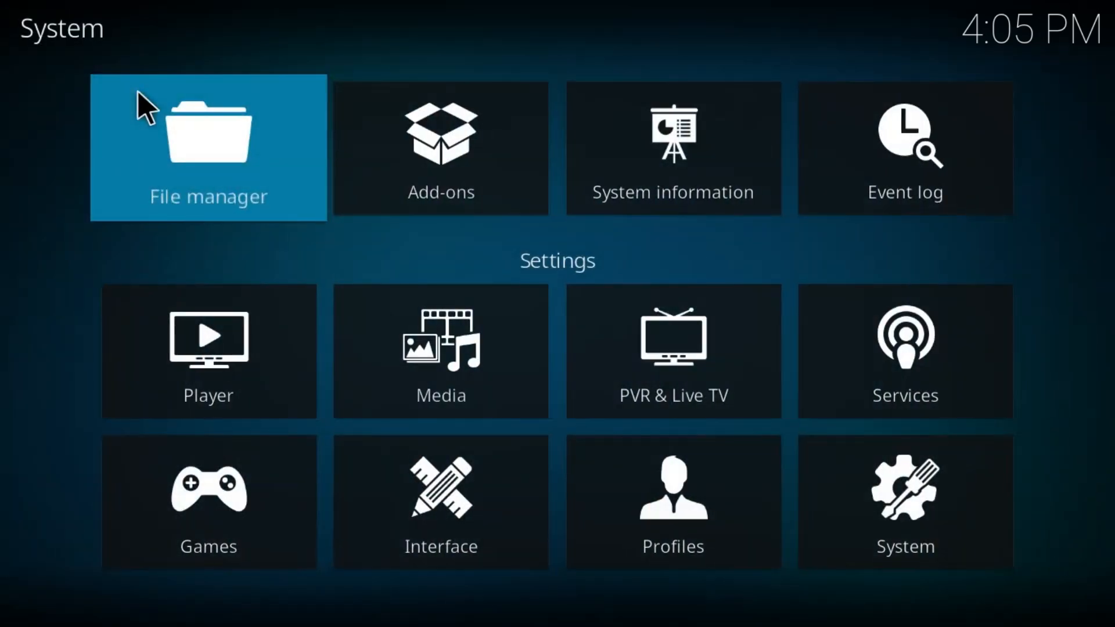
{"action": "mouse_move", "coordinate": [440, 147]}
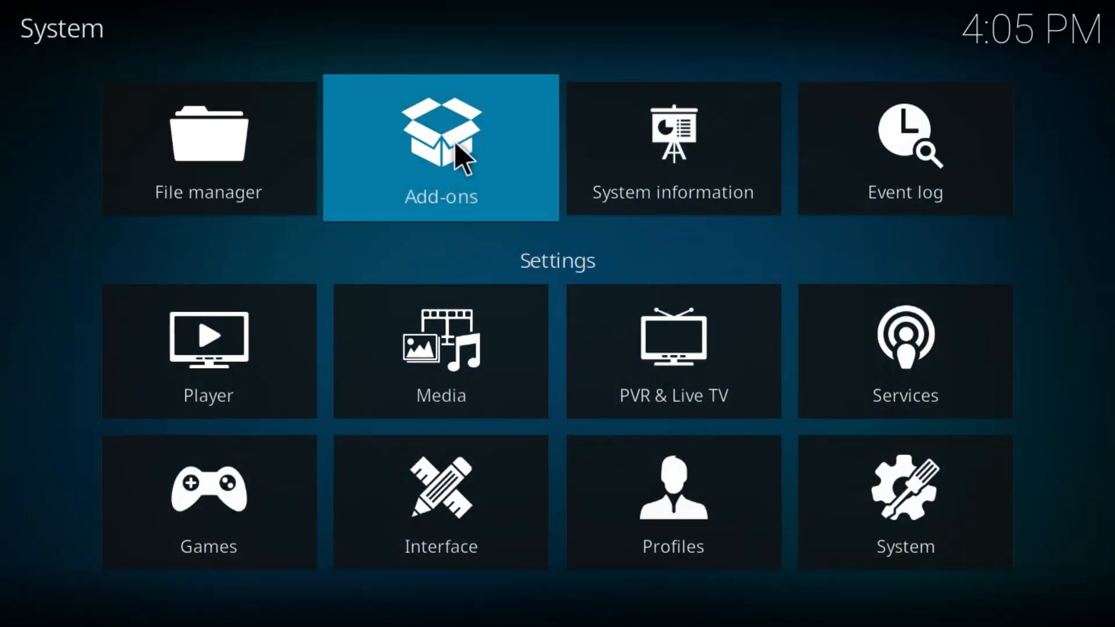
{"action": "left_click", "coordinate": [441, 146]}
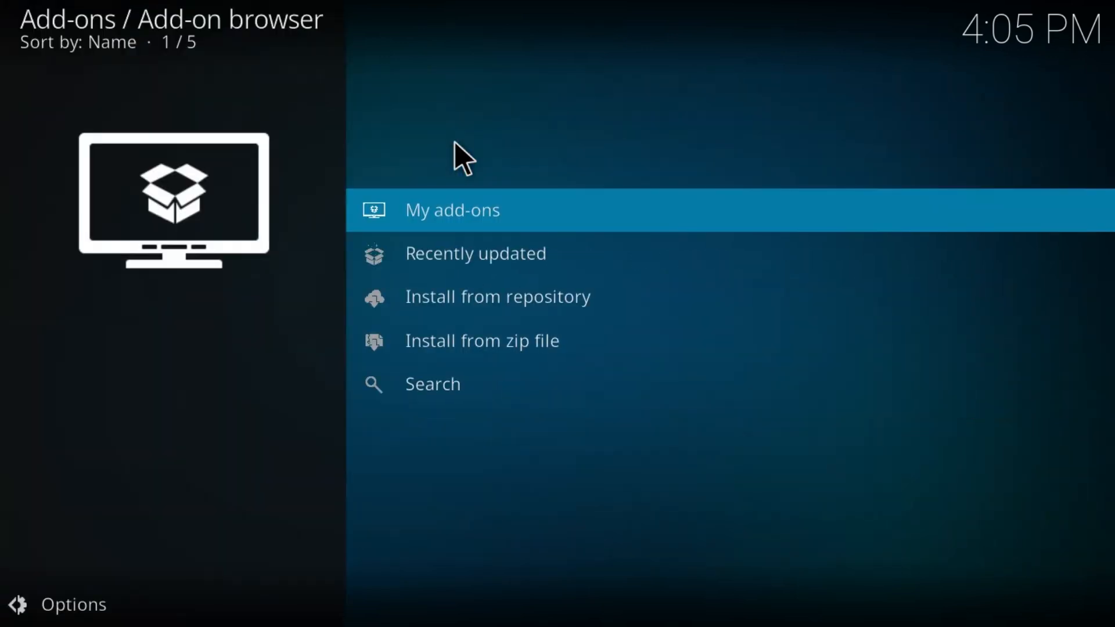
{"action": "mouse_move", "coordinate": [475, 139]}
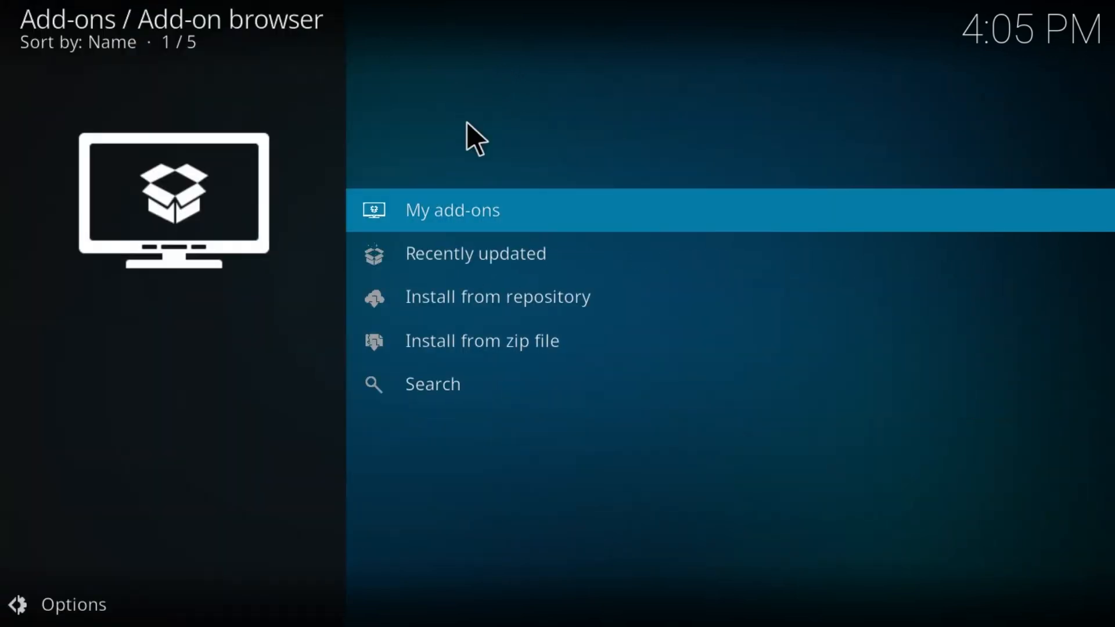
Search the add-on browser for 'log viewer'
{"action": "left_click", "coordinate": [432, 383]}
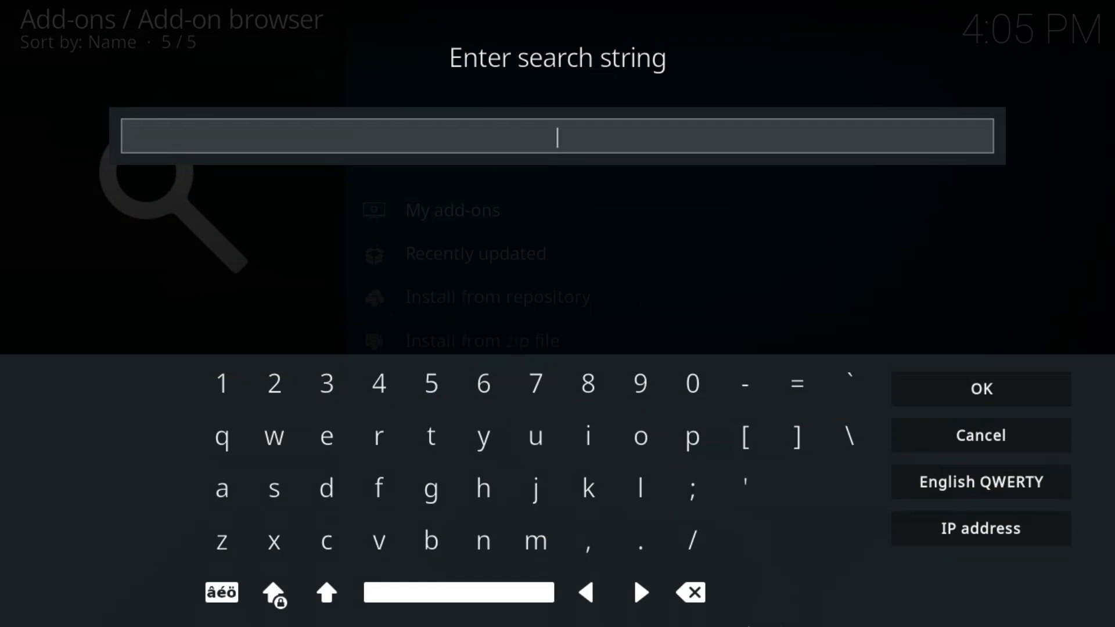
{"action": "type", "text": "log vi"}
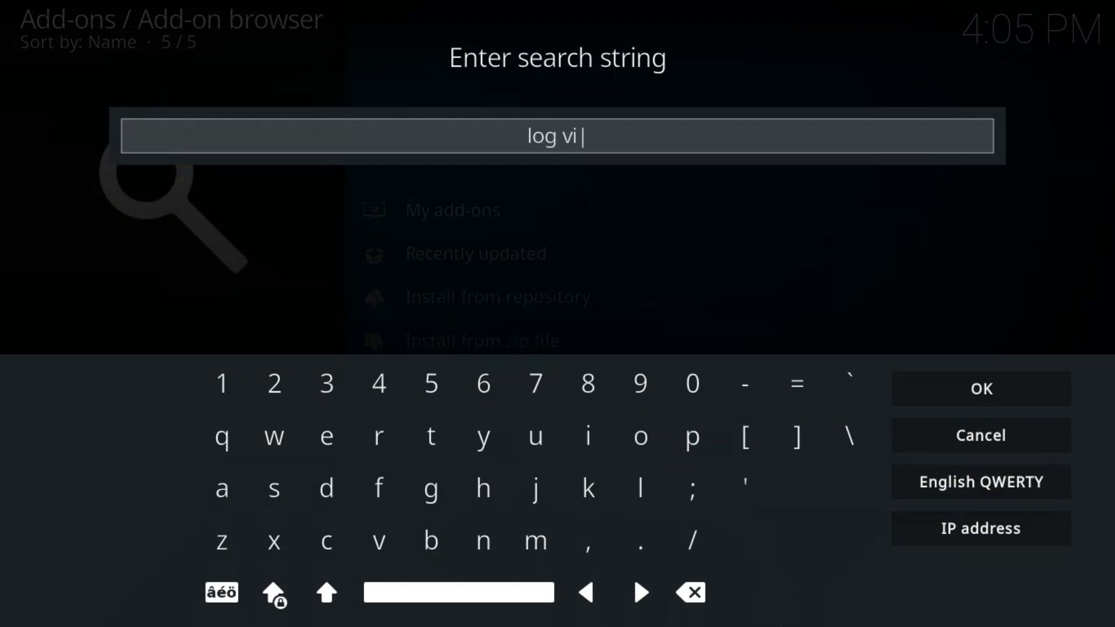
{"action": "type", "text": "ewer"}
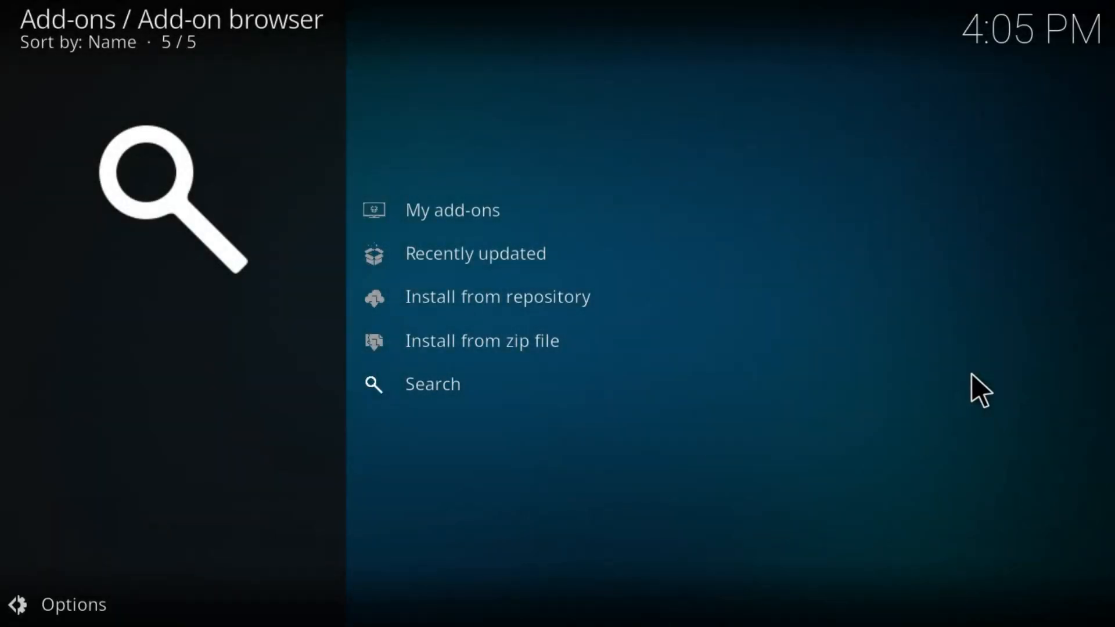
Install the Log Viewer for Kodi add-on from the search results
{"action": "left_click", "coordinate": [432, 384]}
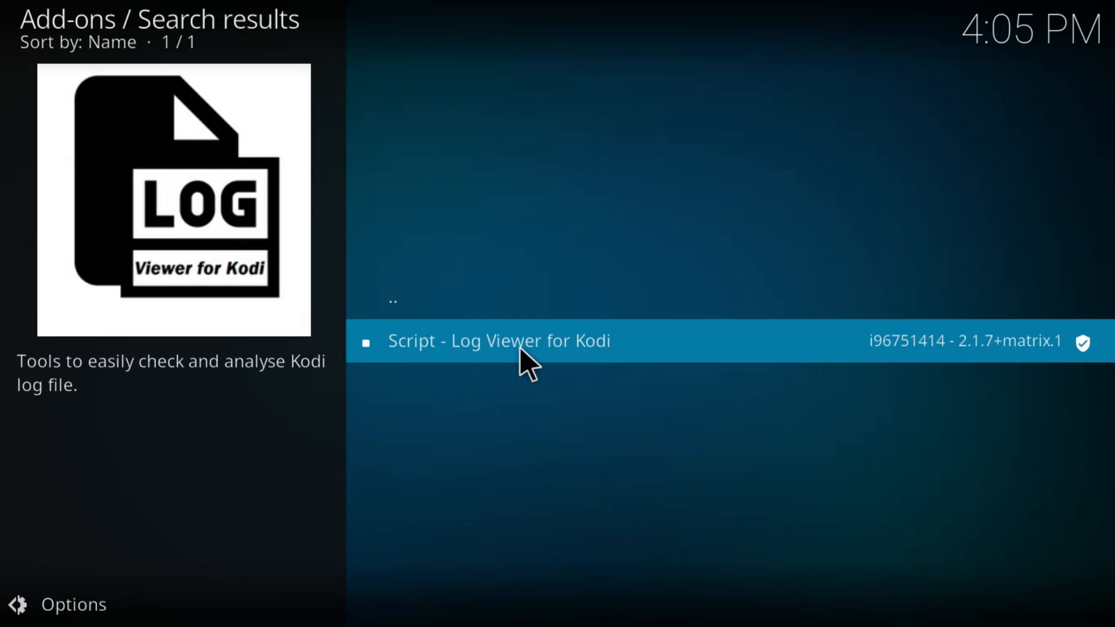
{"action": "left_click", "coordinate": [498, 341]}
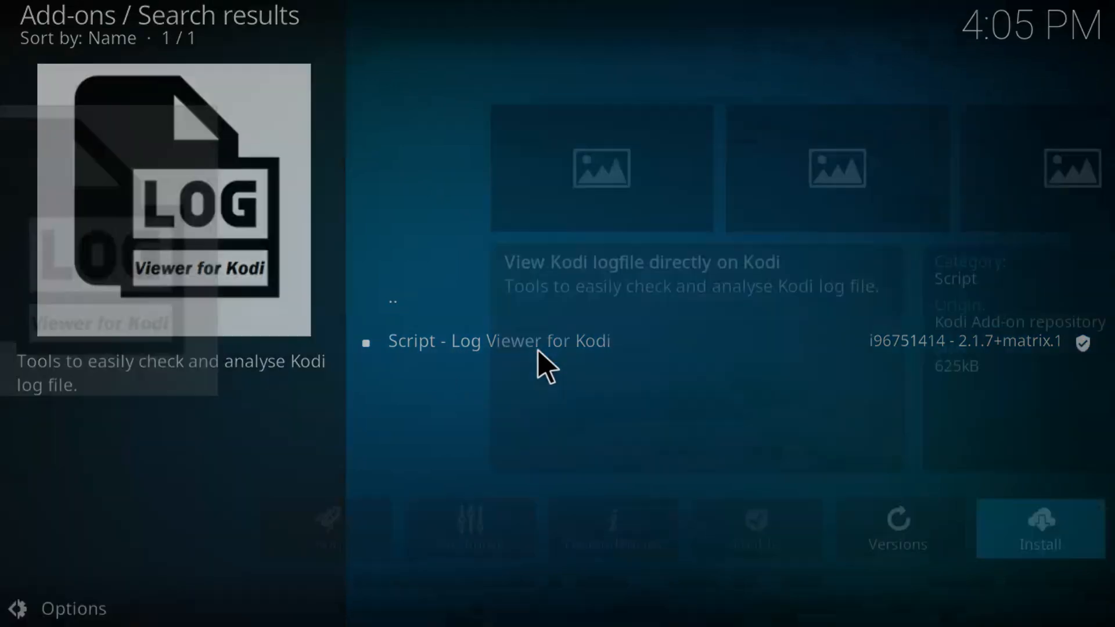
{"action": "left_click", "coordinate": [497, 340]}
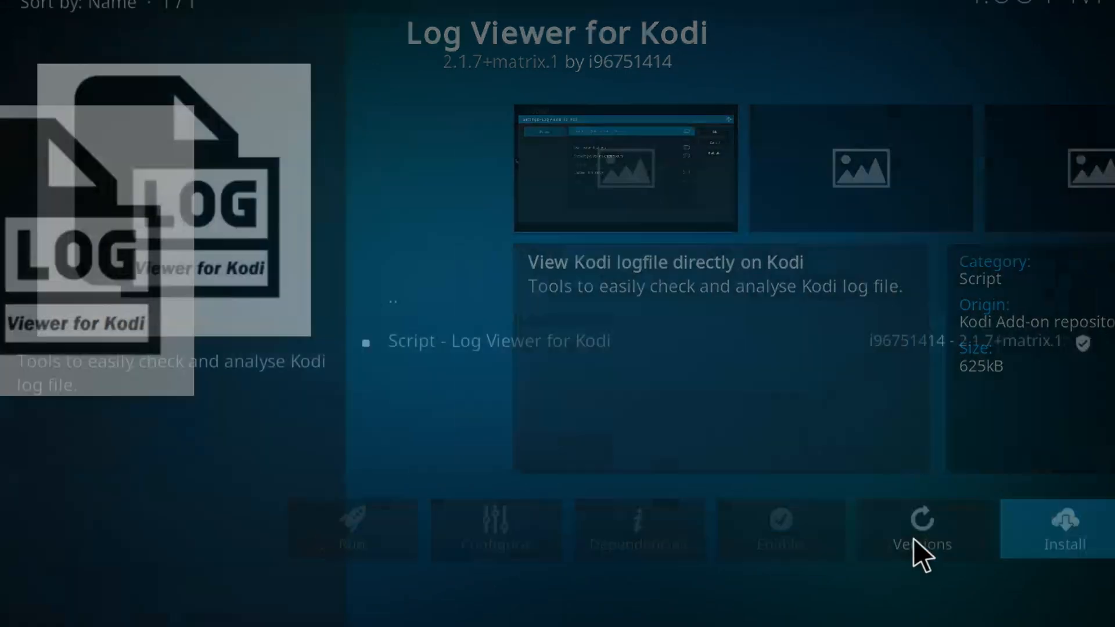
{"action": "left_click", "coordinate": [1065, 529]}
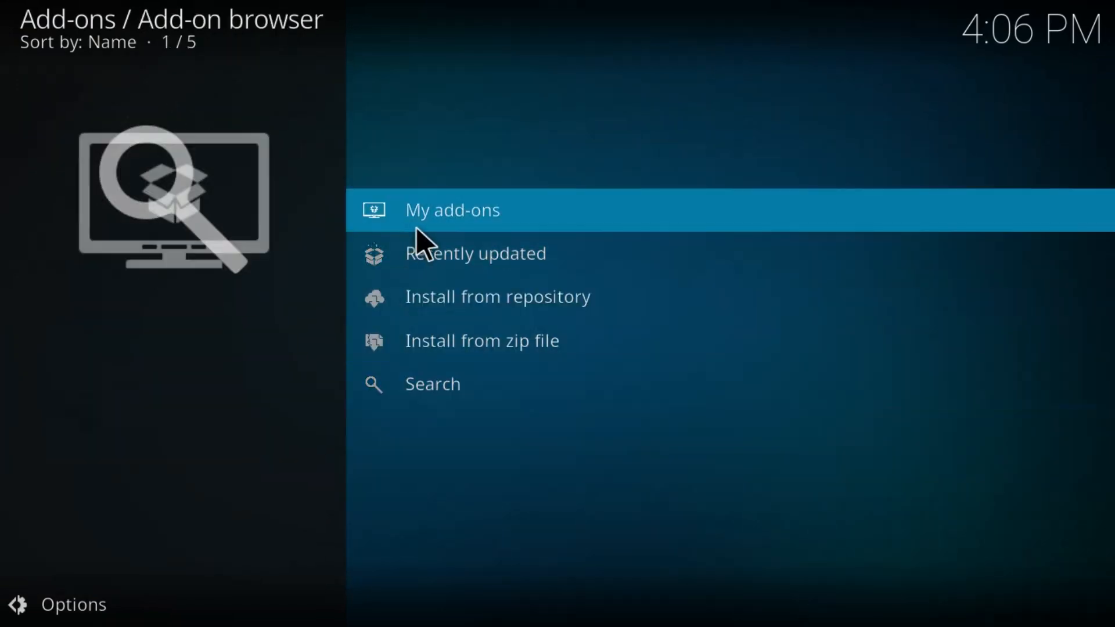
Back out of the add-on browser to Kodi's home screen
{"action": "left_click", "coordinate": [475, 253]}
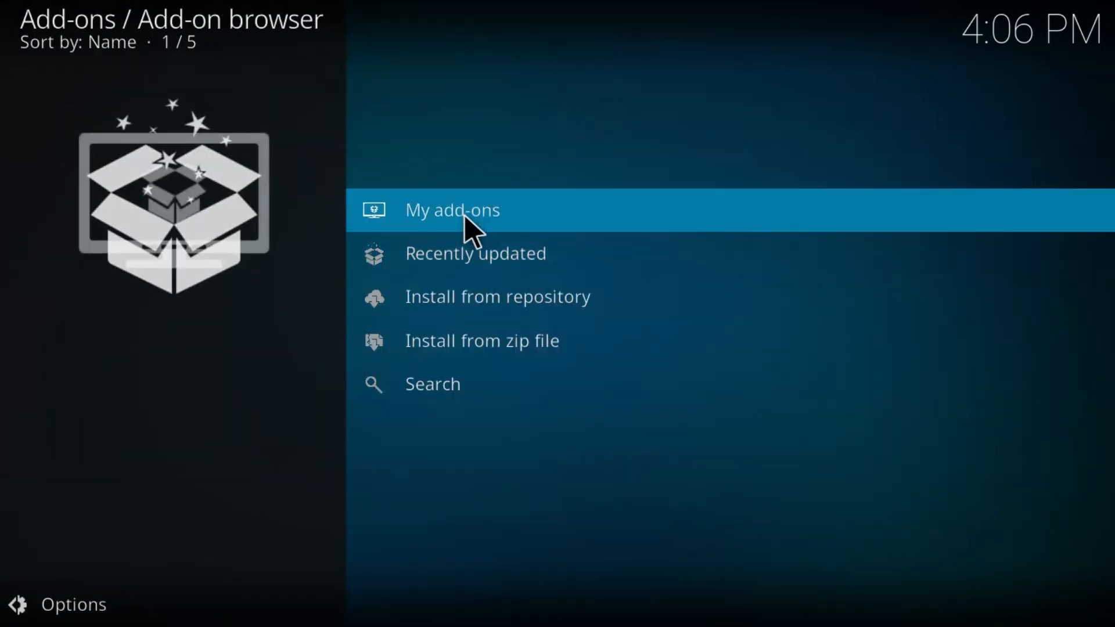
{"action": "left_click", "coordinate": [452, 210]}
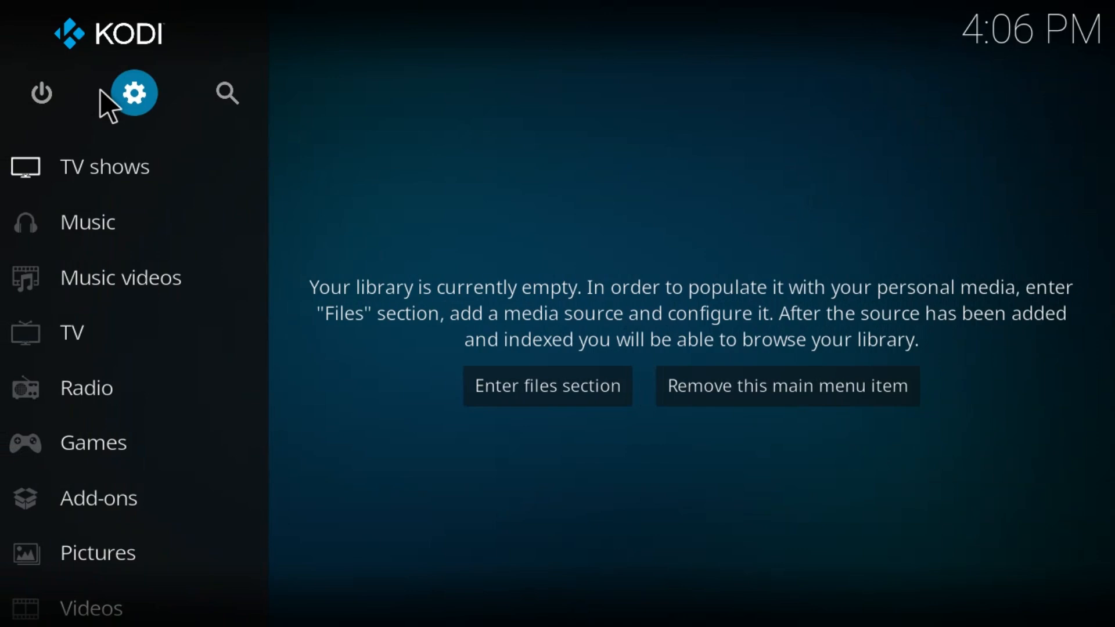
Open System settings on the Logging category, showing debug and event logging options
{"action": "left_click", "coordinate": [134, 93]}
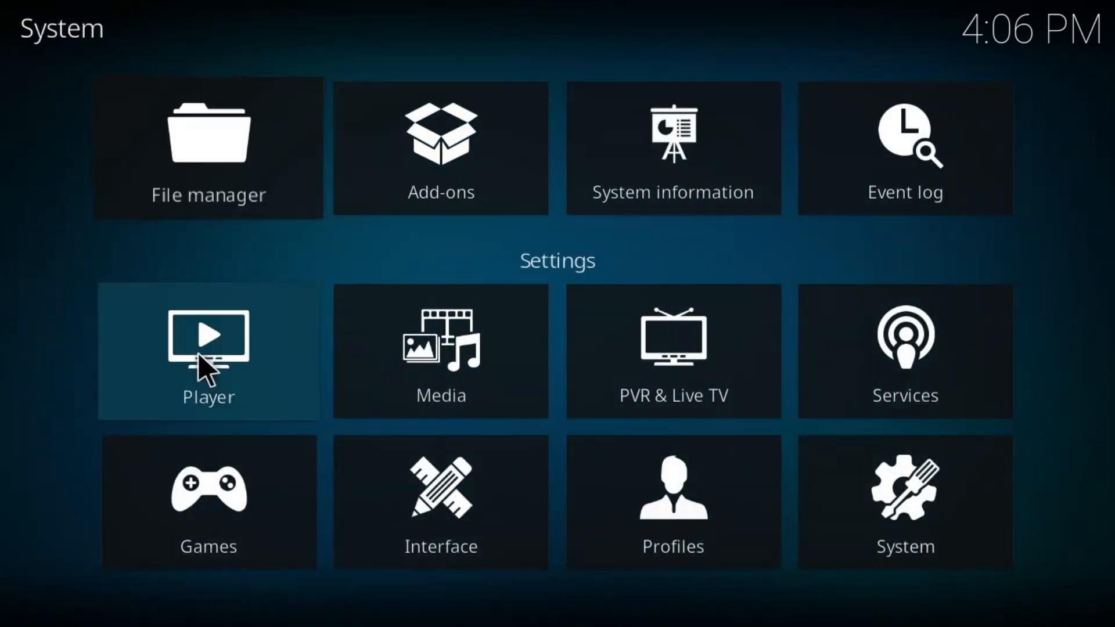
{"action": "left_click", "coordinate": [905, 501]}
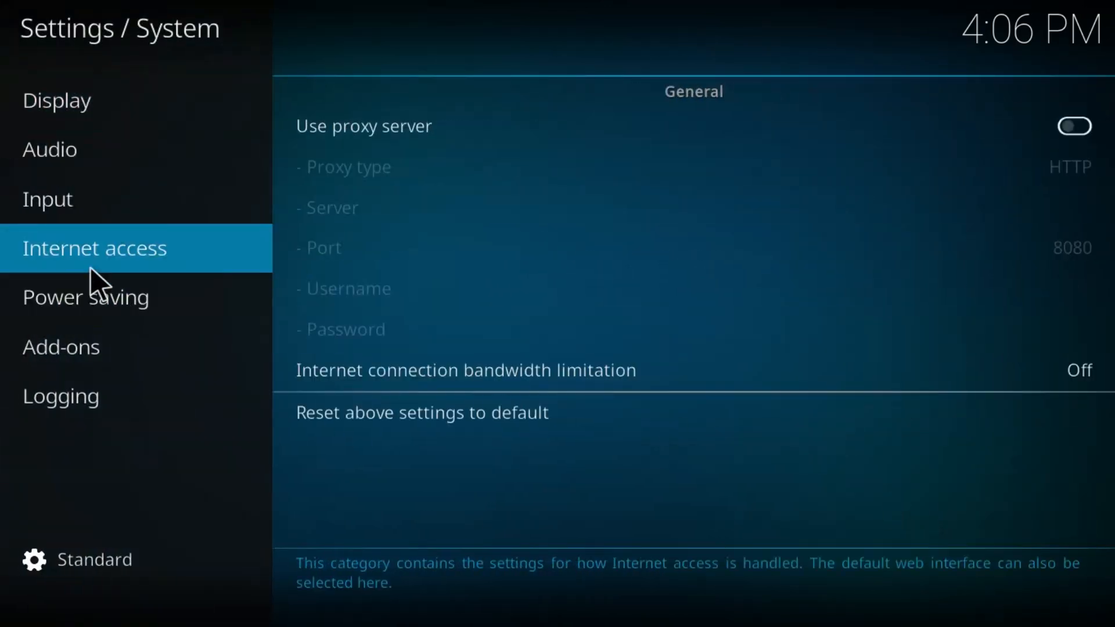
{"action": "left_click", "coordinate": [60, 347]}
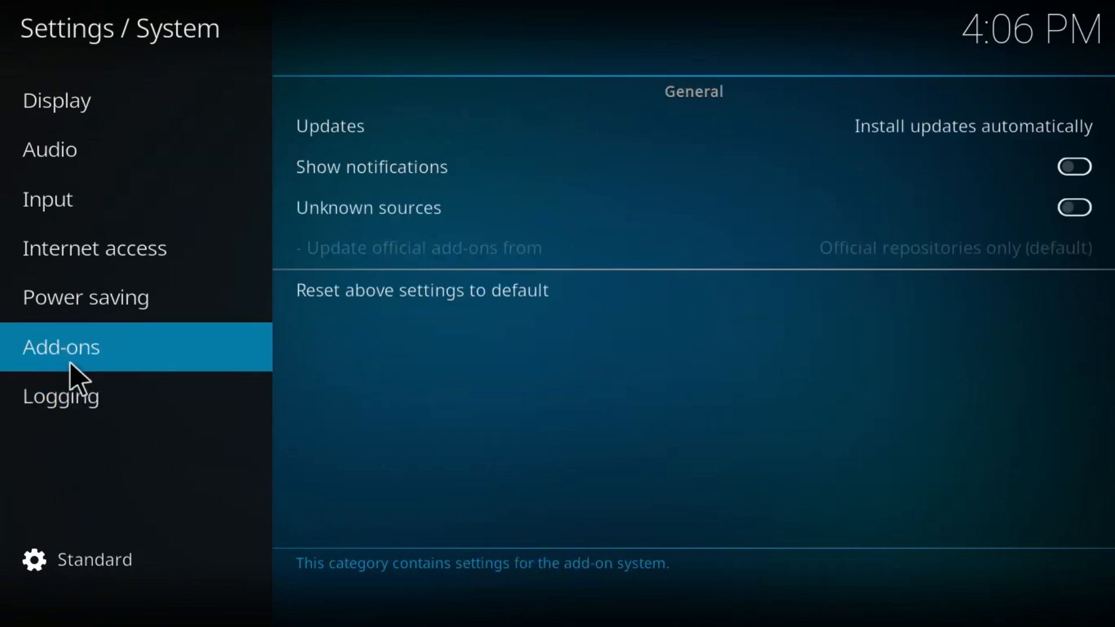
{"action": "left_click", "coordinate": [61, 396]}
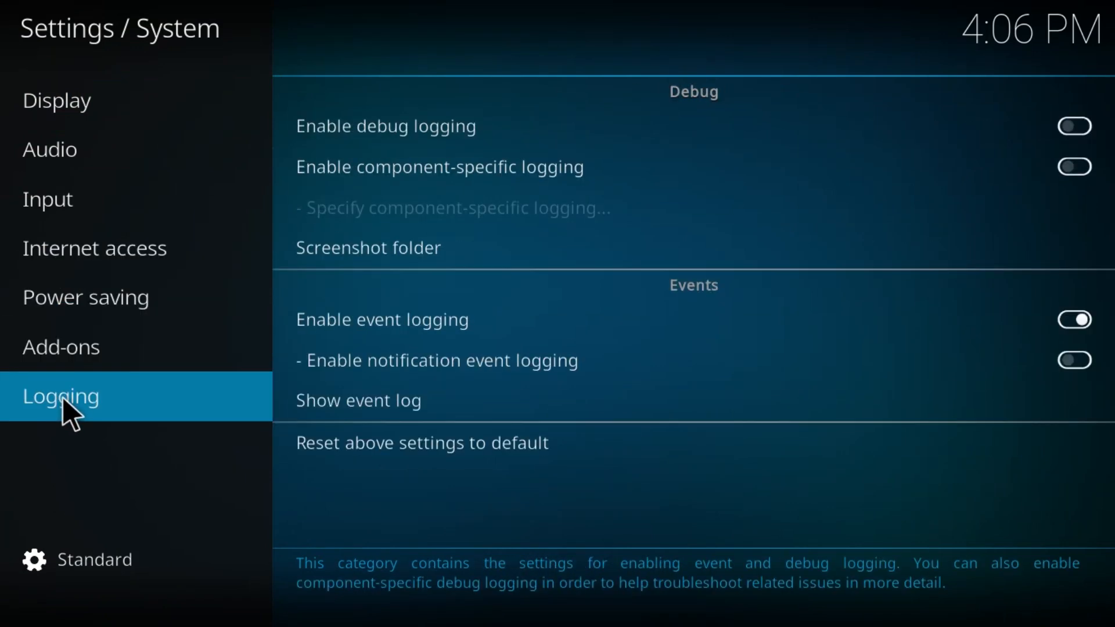
{"action": "mouse_move", "coordinate": [419, 466]}
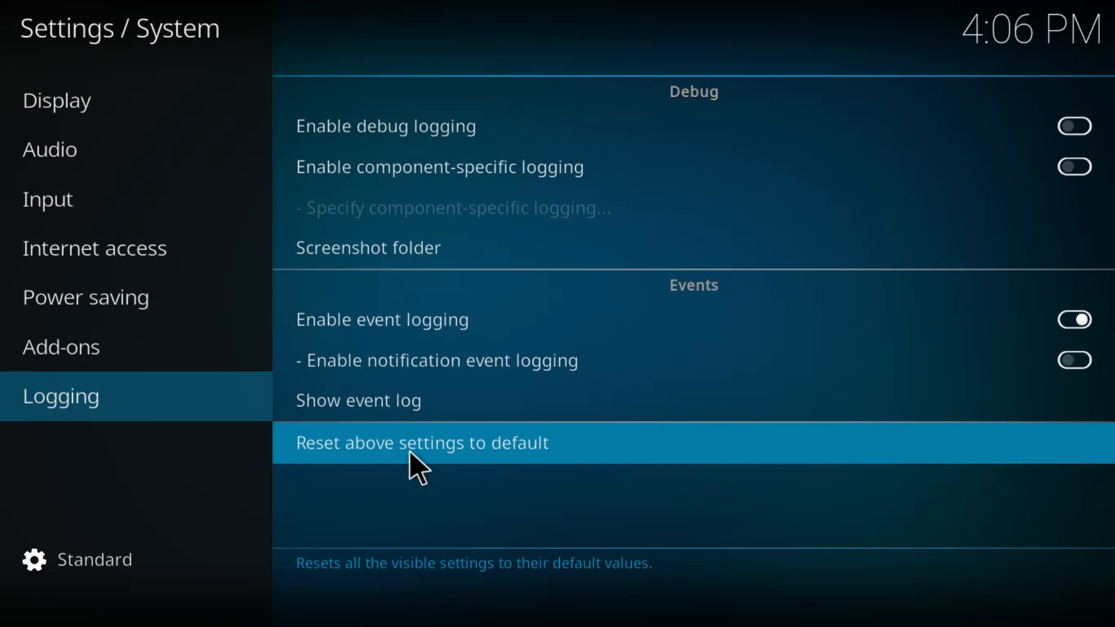
{"action": "mouse_move", "coordinate": [414, 466]}
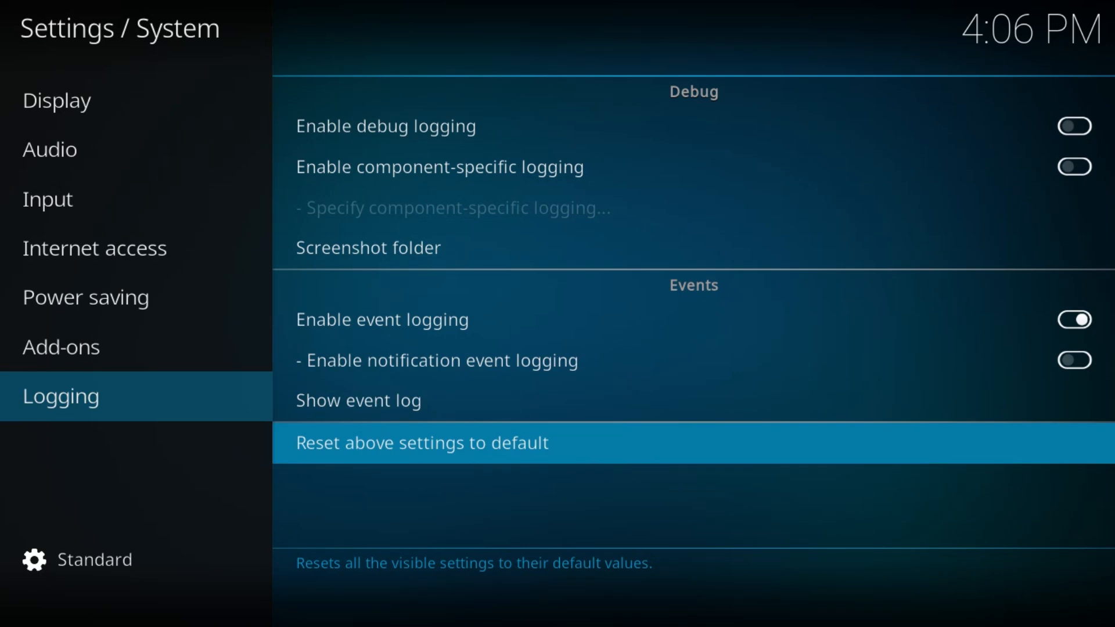
{"action": "mouse_move", "coordinate": [402, 456]}
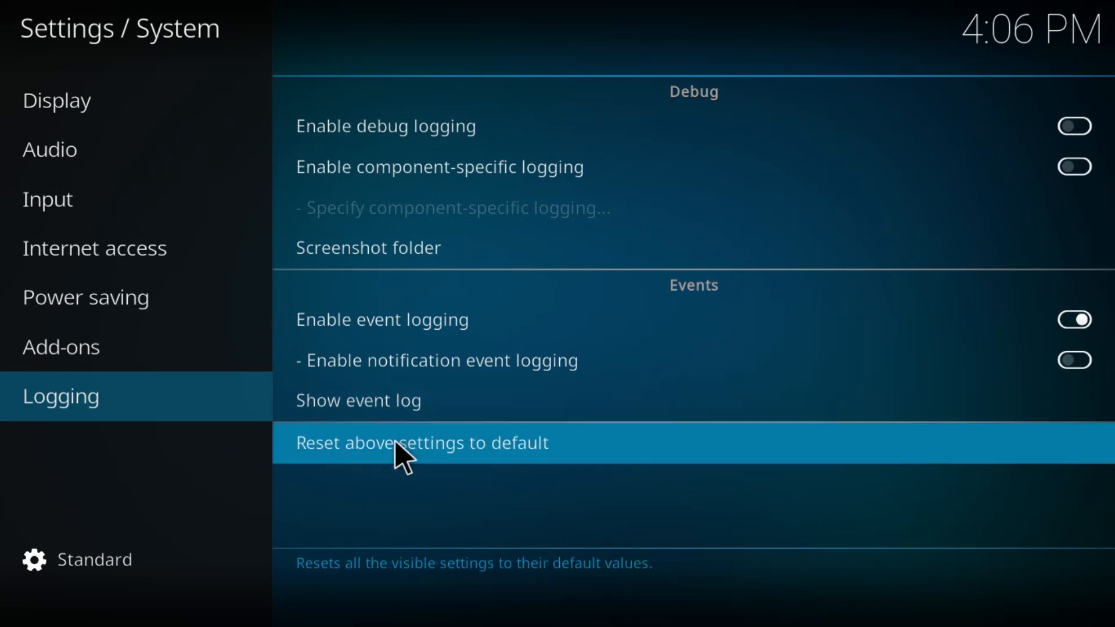
{"action": "mouse_move", "coordinate": [390, 466]}
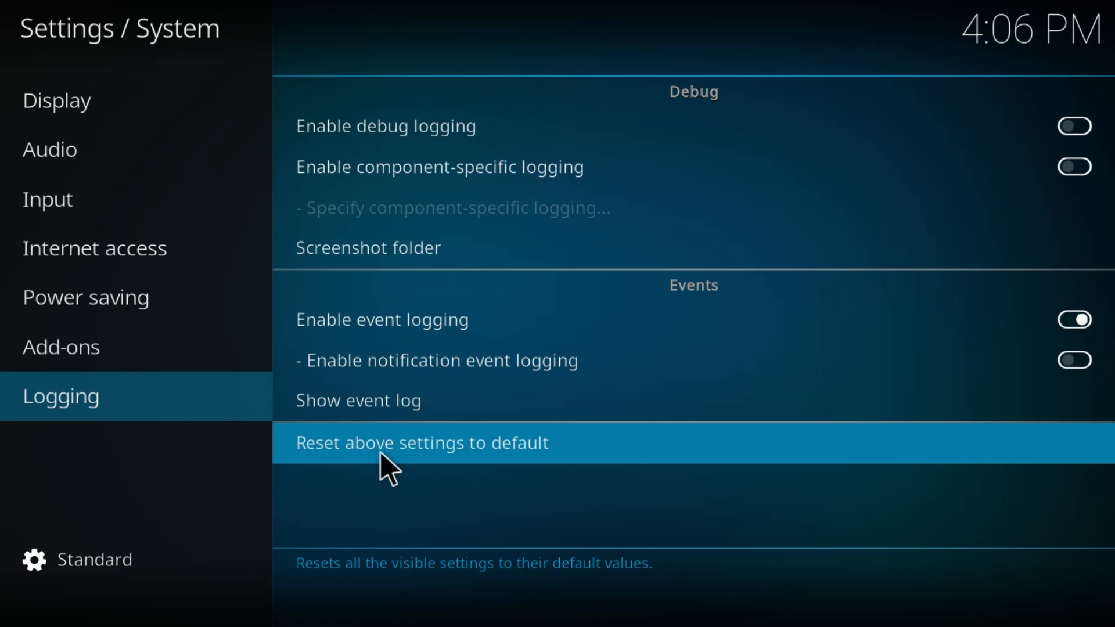
{"action": "mouse_move", "coordinate": [202, 499]}
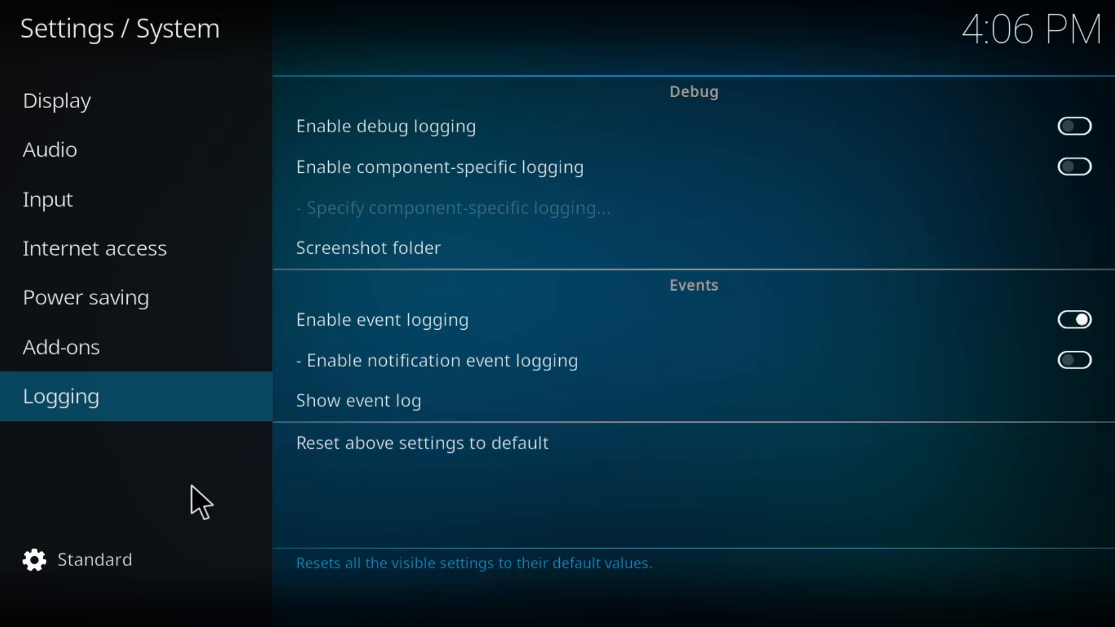
Show the Display settings category, with full-screen mode at 1366x768p
{"action": "left_click", "coordinate": [57, 99]}
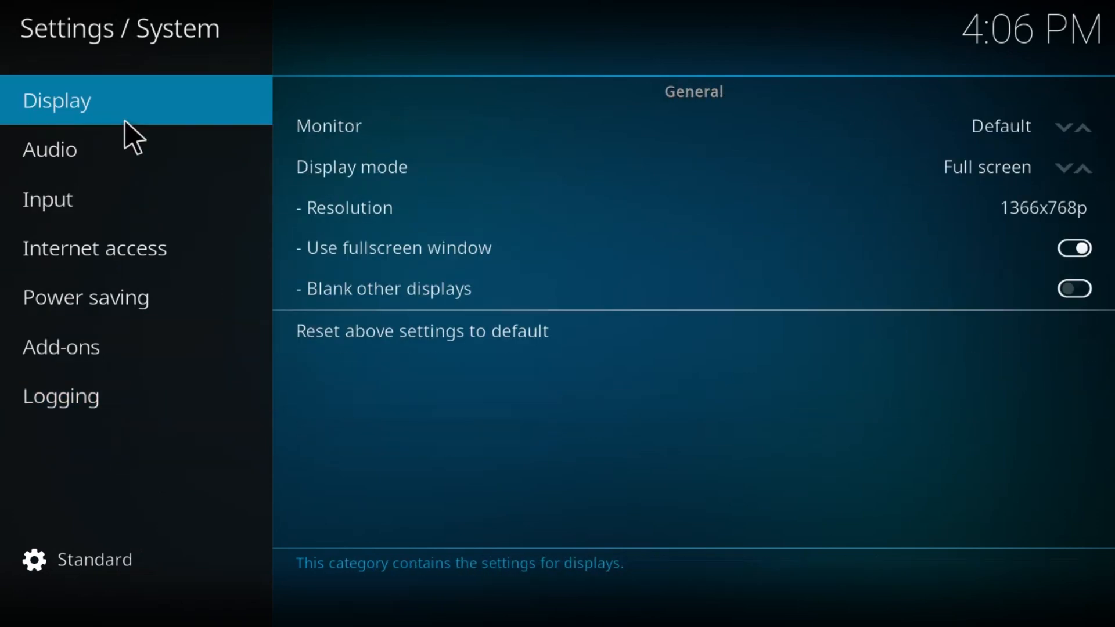
{"action": "mouse_move", "coordinate": [375, 437]}
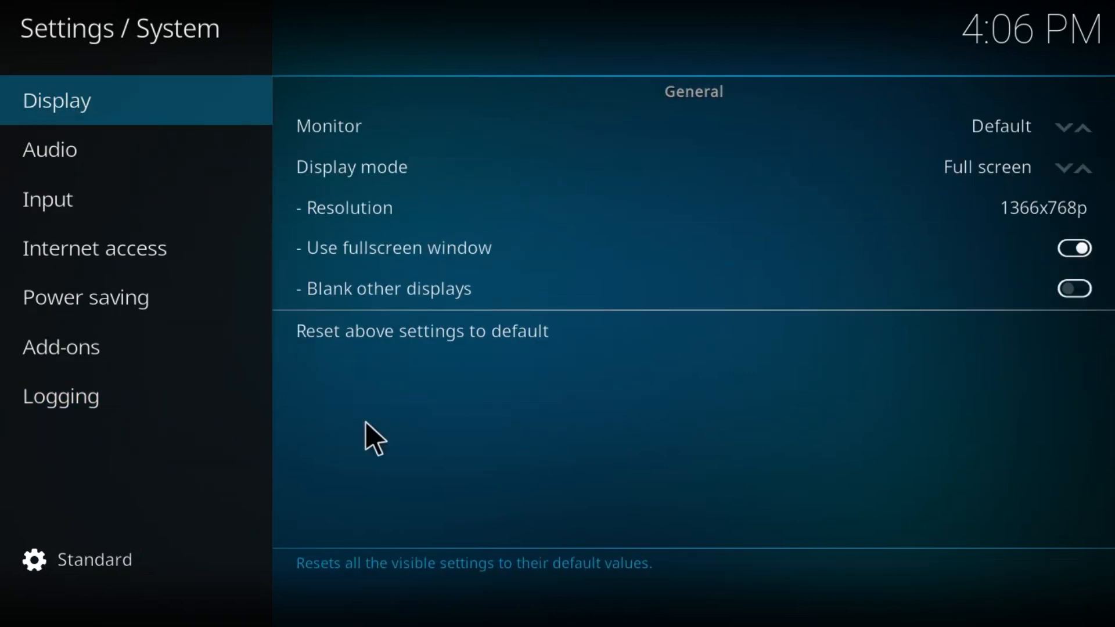
{"action": "mouse_move", "coordinate": [184, 515]}
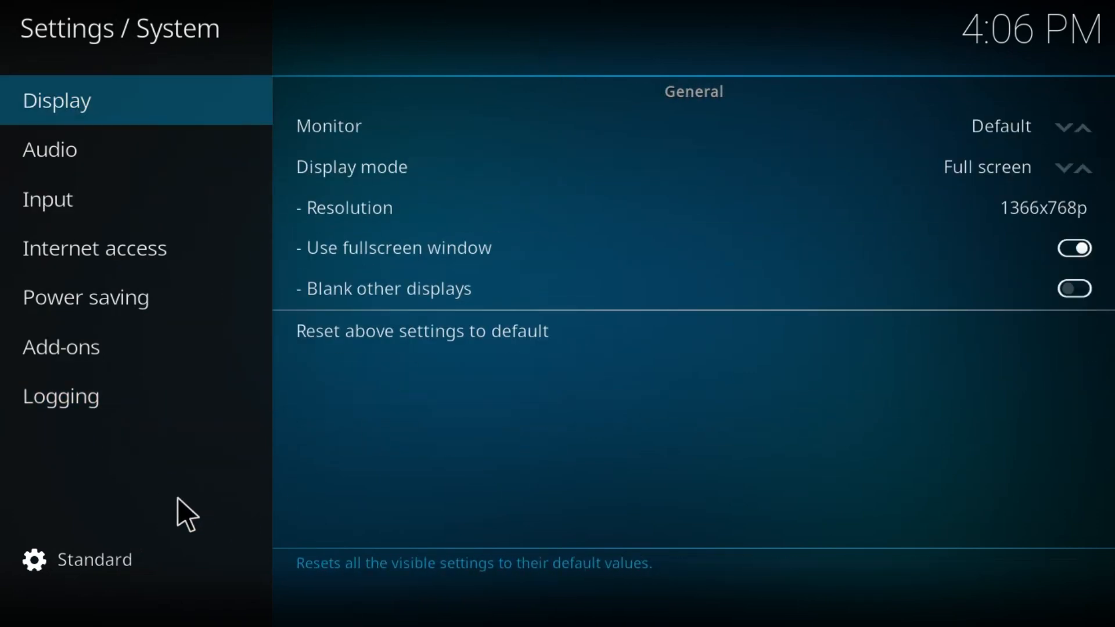